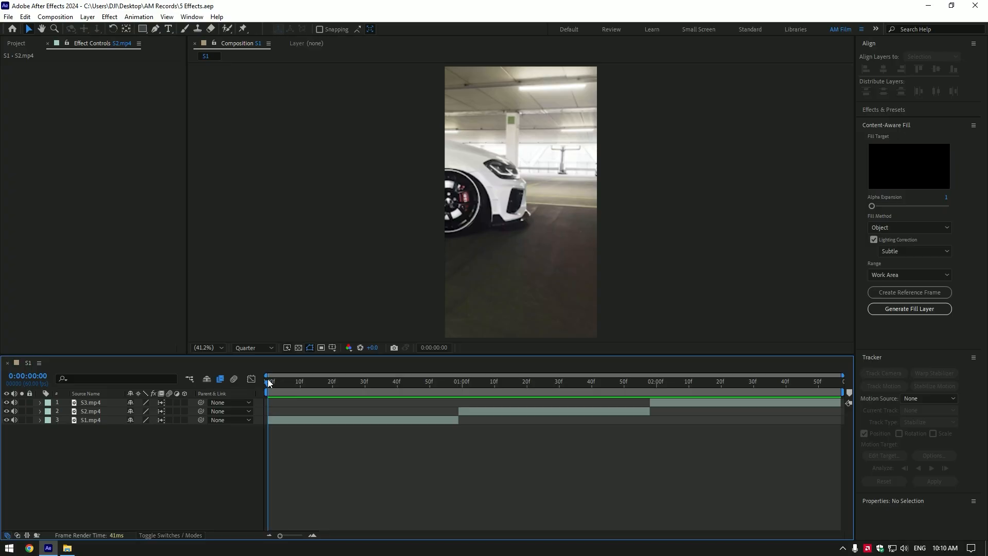
# Step: Add a new adjustment layer starting at the first cut at the one-second mark
pyautogui.click(459, 381)
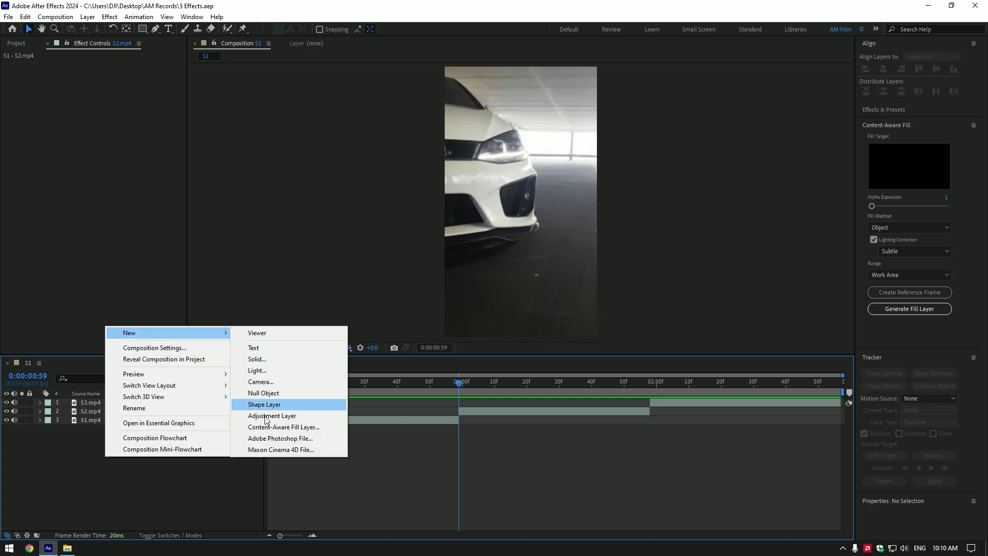
pyautogui.click(271, 414)
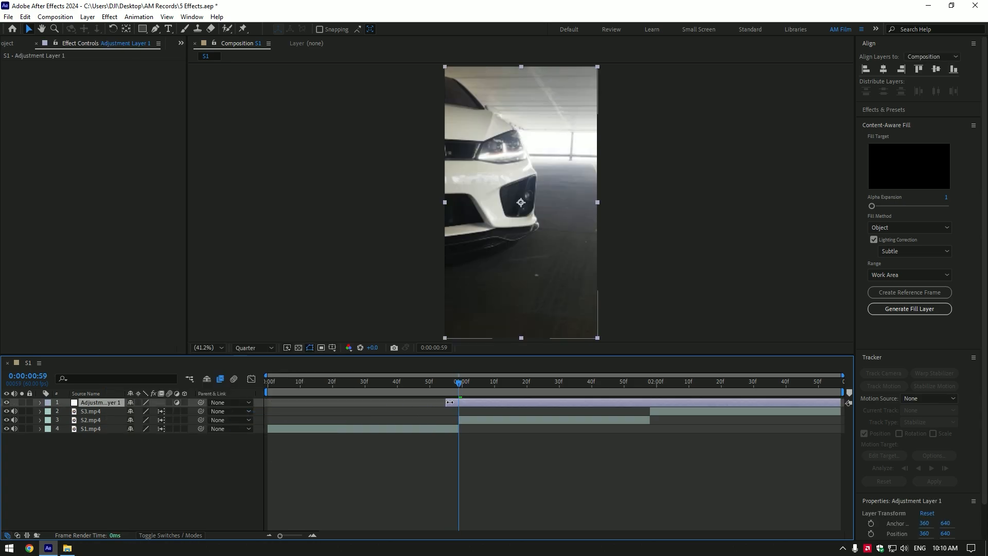
# Step: Trim the adjustment layer around the cut and keyframe Motion Tile's Tile Center sideways across it
pyautogui.click(460, 381)
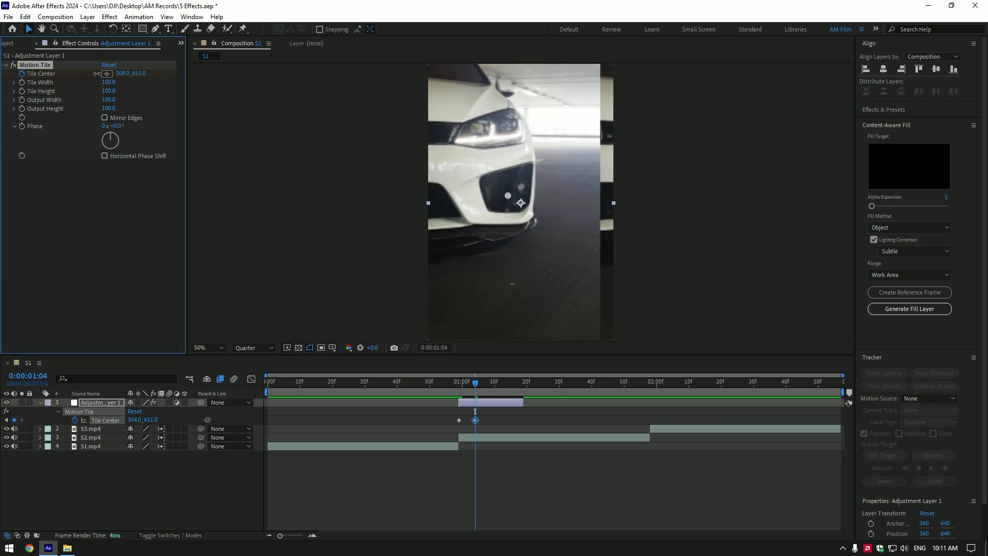
pyautogui.moveTo(126, 73); pyautogui.dragTo(148, 73)
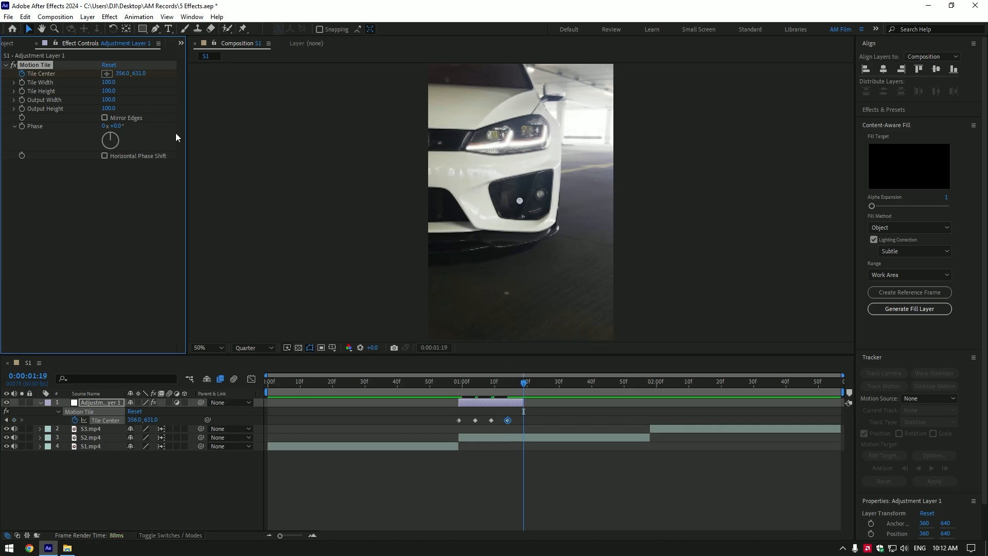
# Step: Reset Tile Center for a fifth settling keyframe and return the playhead to the shake start
pyautogui.rightClick(41, 74)
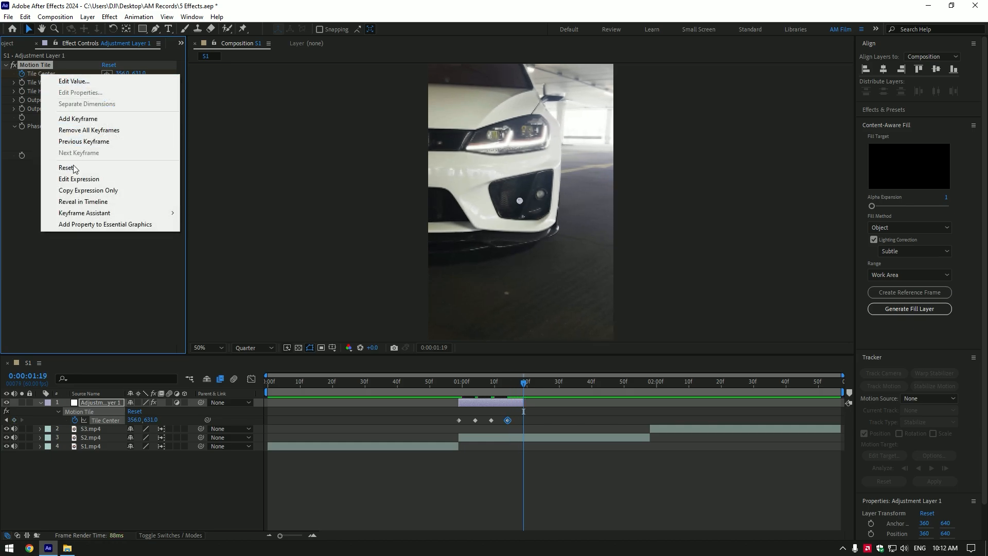
pyautogui.click(66, 167)
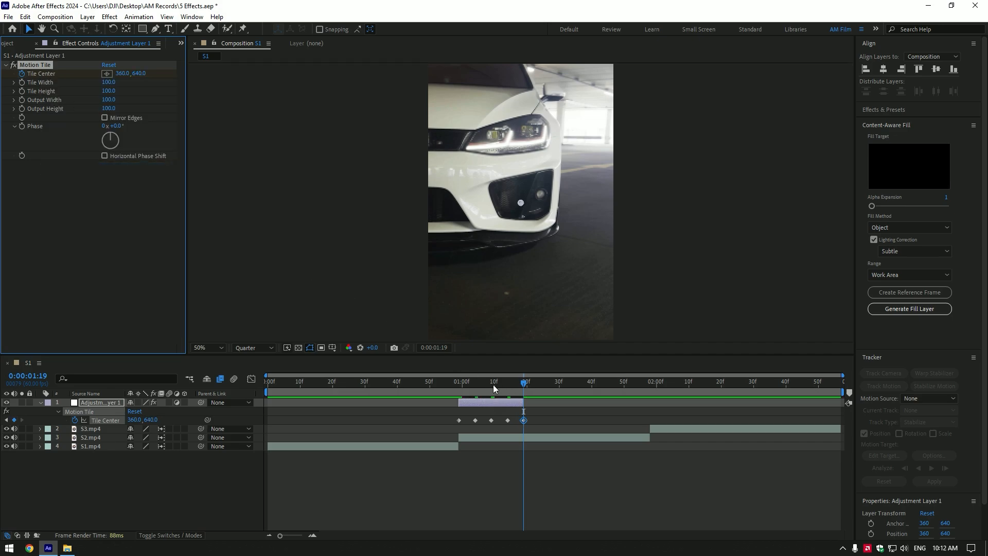
pyautogui.click(439, 381)
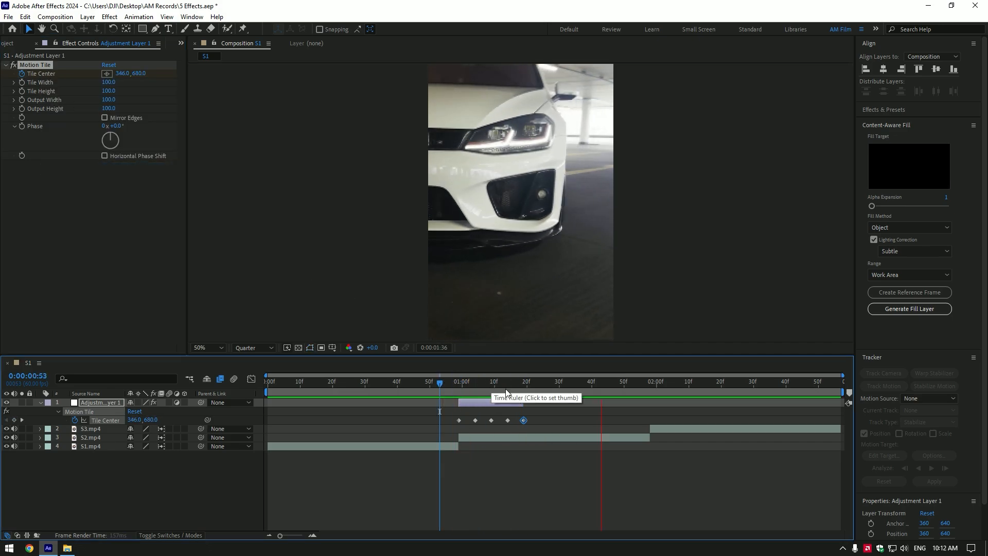
pyautogui.click(459, 380)
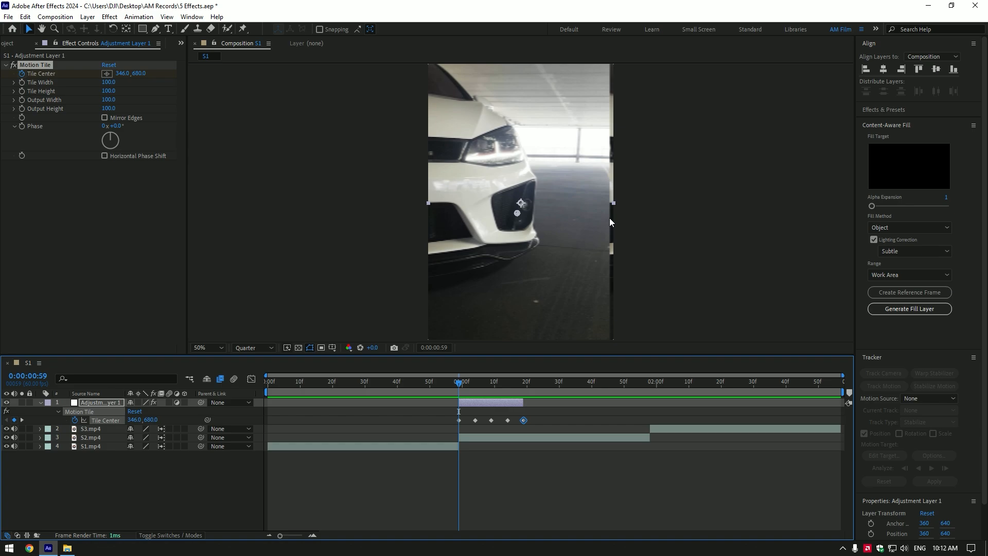
# Step: Set Motion Tile output to 120 with Mirror Edges and keyframe a Directional Blur length
pyautogui.doubleClick(109, 108)
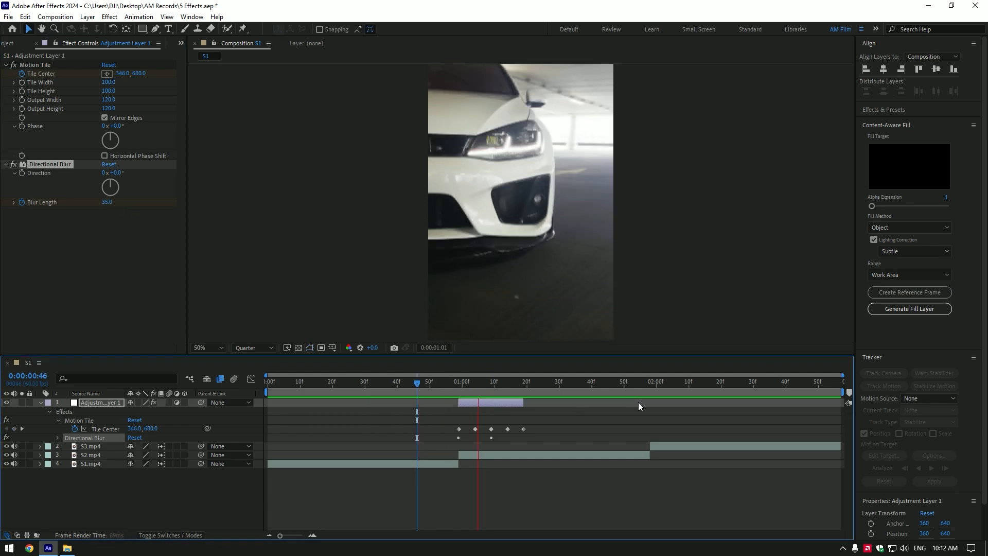
pyautogui.click(476, 381)
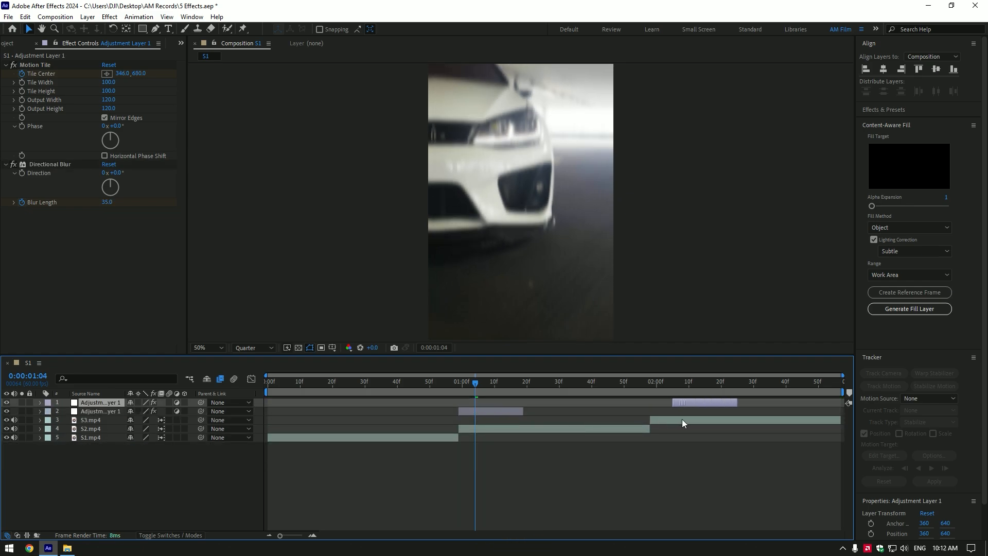
# Step: Preview the duplicated shake at the second cut, then rewind to the composition start
pyautogui.click(649, 381)
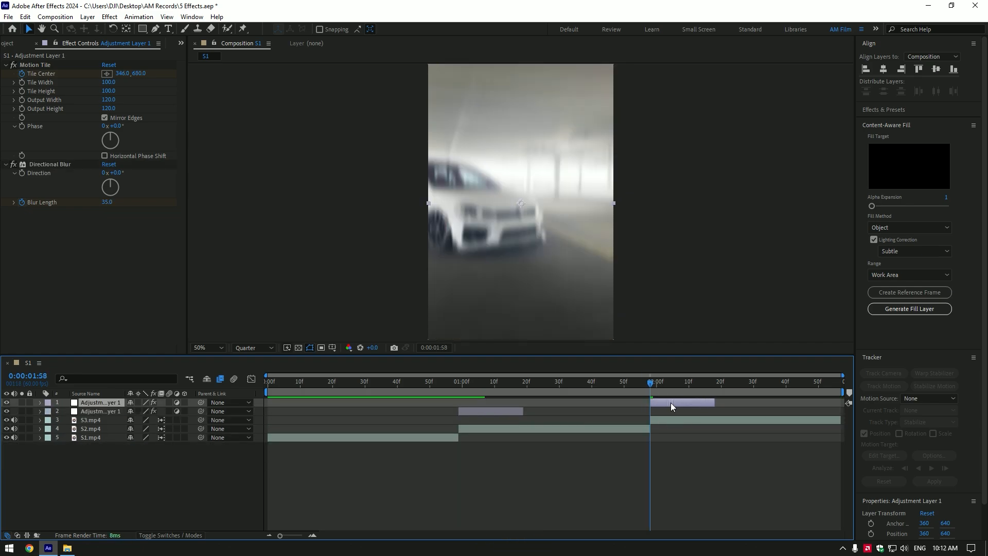
pyautogui.click(266, 381)
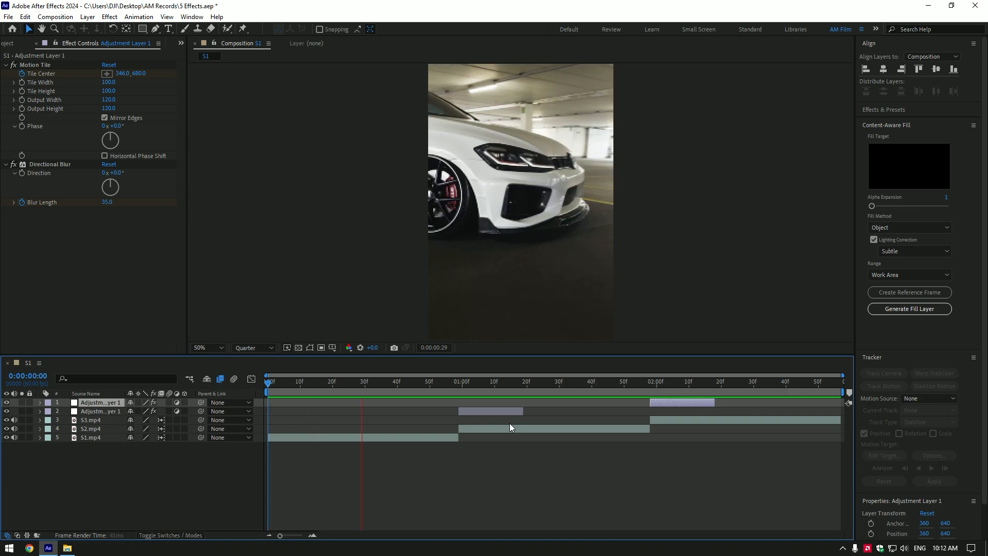